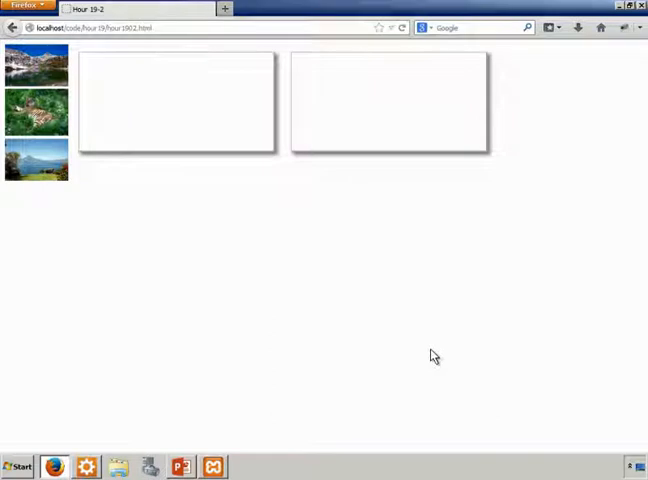
{"action": "mouse_move", "coordinate": [268, 106]}
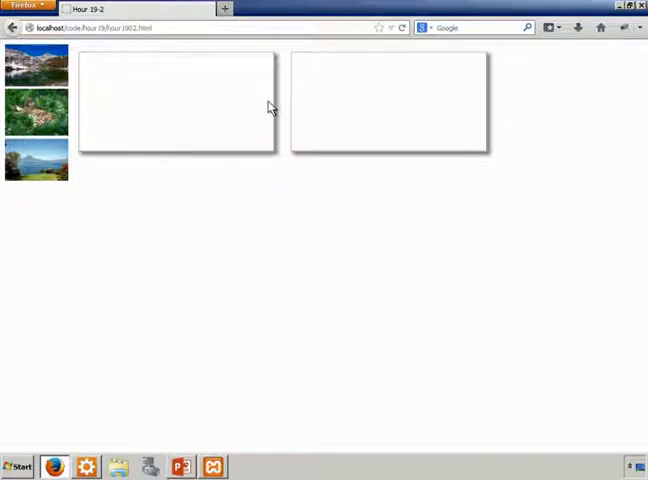
Step: Drag thumbnails into both boxes, filling them with the lake photo and its path
{"action": "left_click_drag", "start_coordinate": [37, 65], "coordinate": [172, 99]}
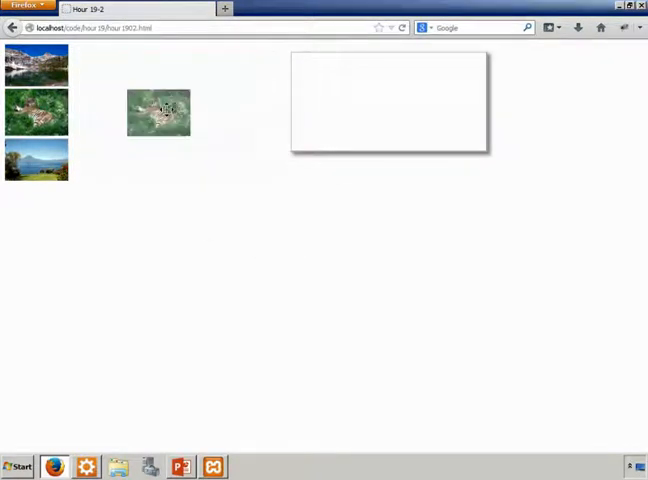
{"action": "left_click", "coordinate": [37, 112]}
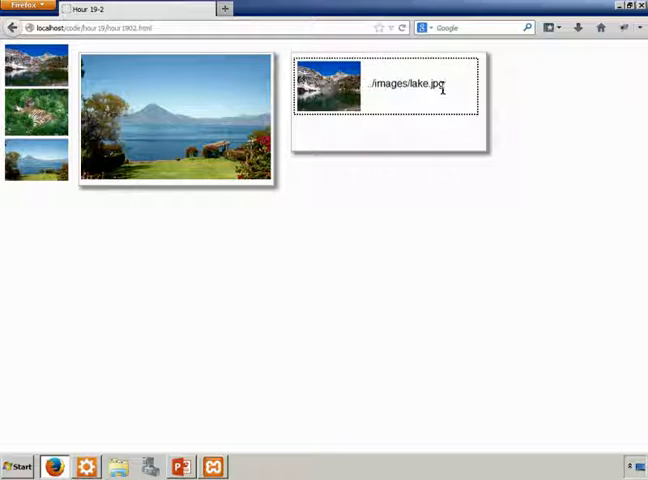
{"action": "mouse_move", "coordinate": [362, 91]}
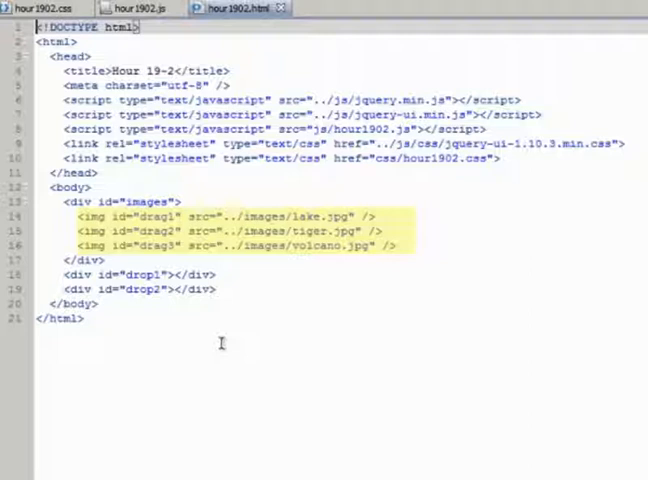
Step: Review the hour1902.html markup, then switch to the hour1902.js drag-and-drop script
{"action": "left_click", "coordinate": [221, 343]}
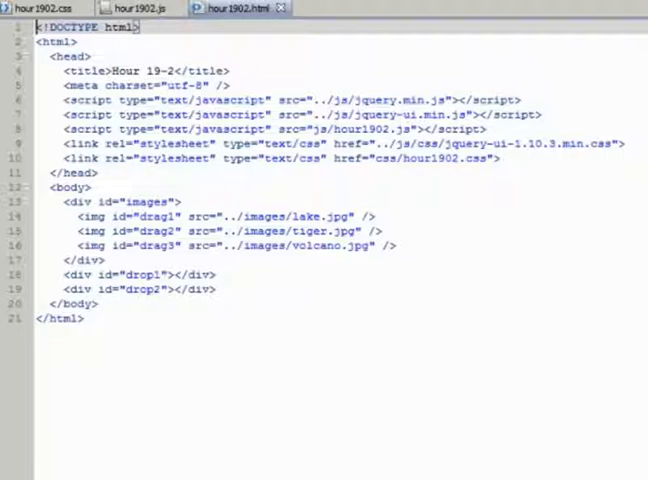
{"action": "left_click", "coordinate": [135, 8]}
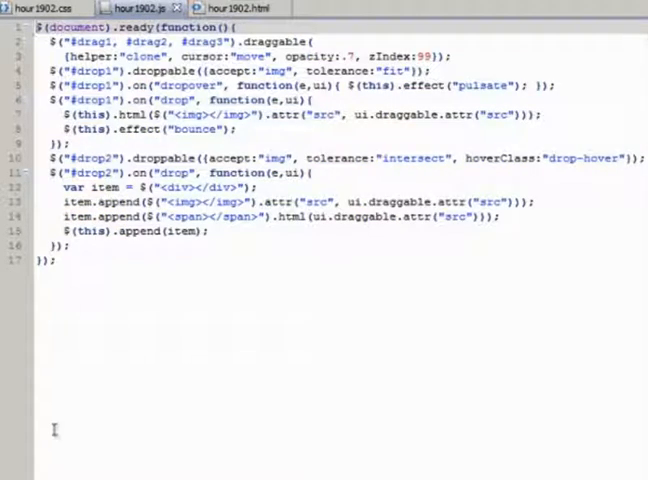